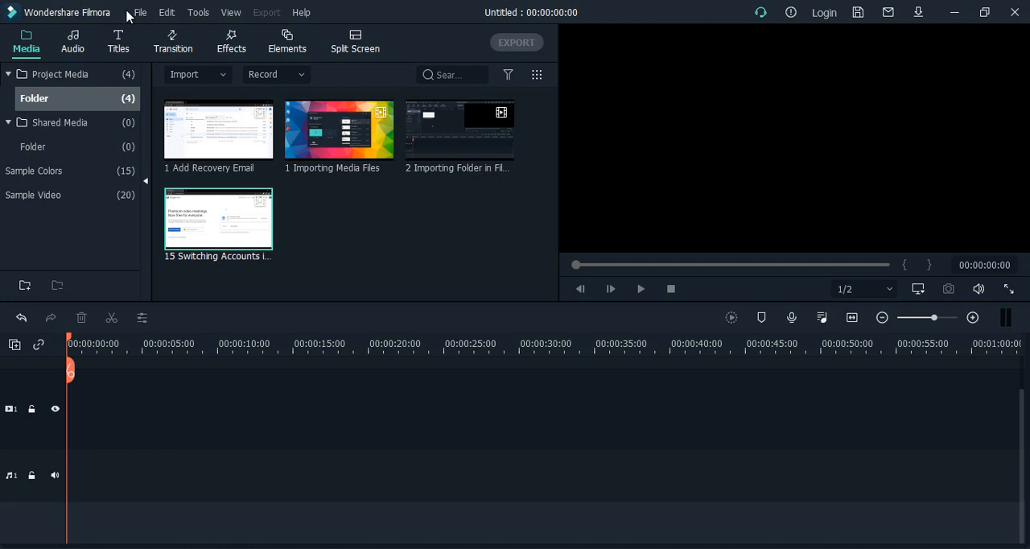
Launch the Instant Cutter tool from File > Import Media
left_click(140, 13)
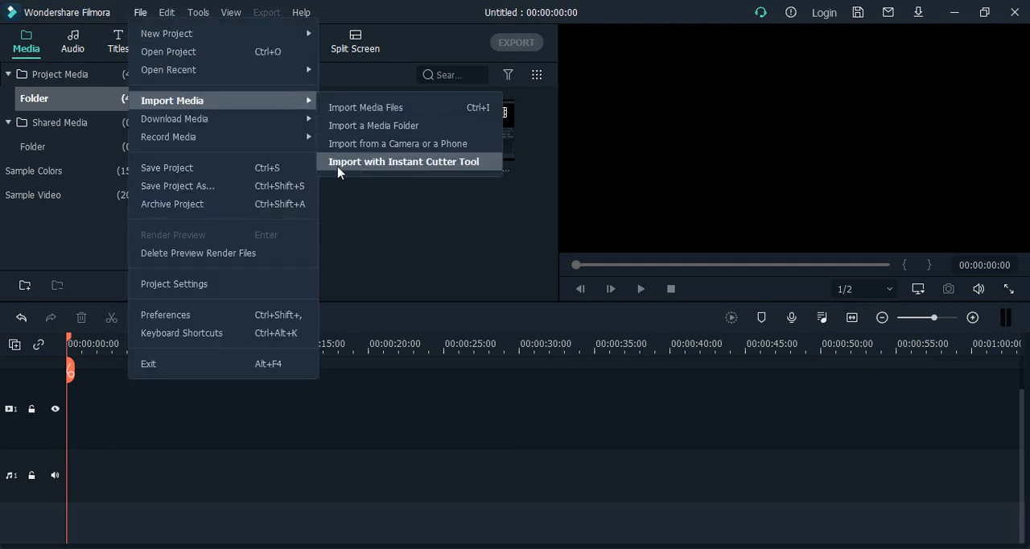
mouse_move(435, 168)
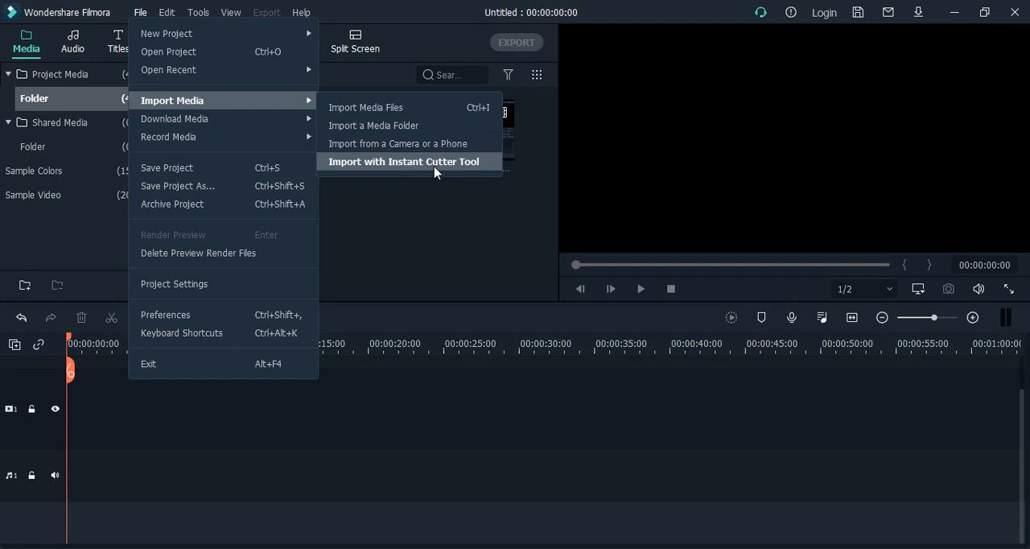
left_click(402, 161)
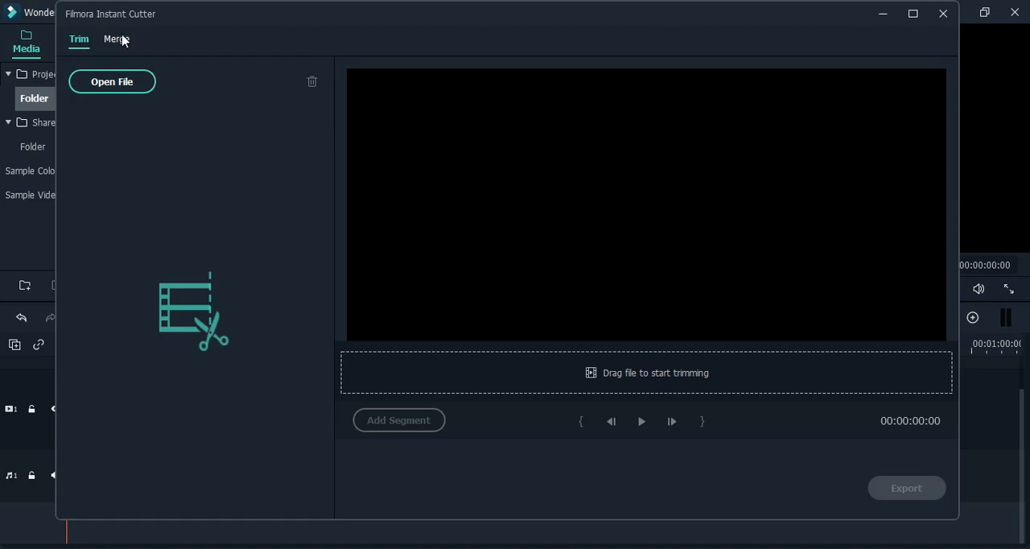
In Merge mode, load the Removing Participants and Switching Accounts clips, totalling 00:03:47:09
left_click(115, 39)
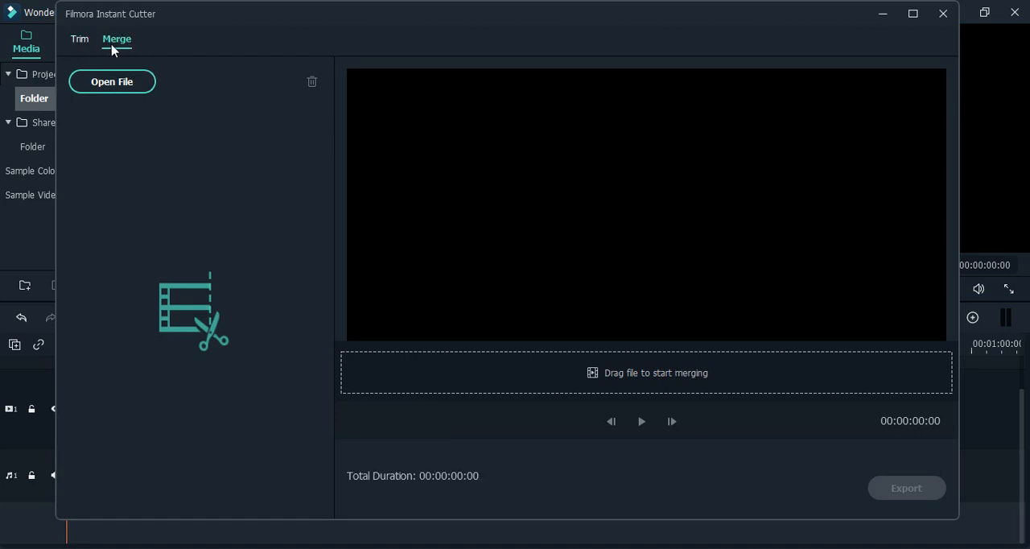
mouse_move(127, 106)
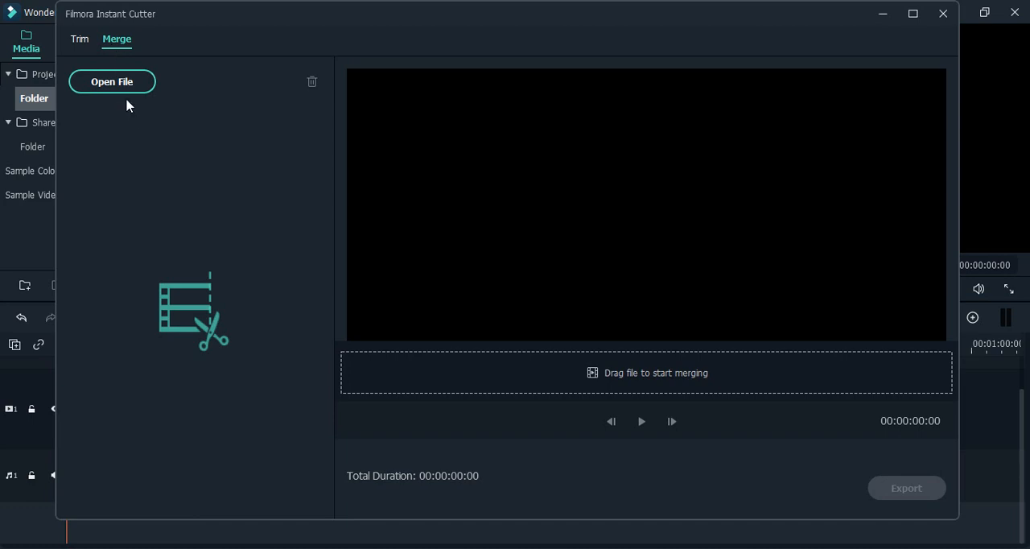
left_click(113, 81)
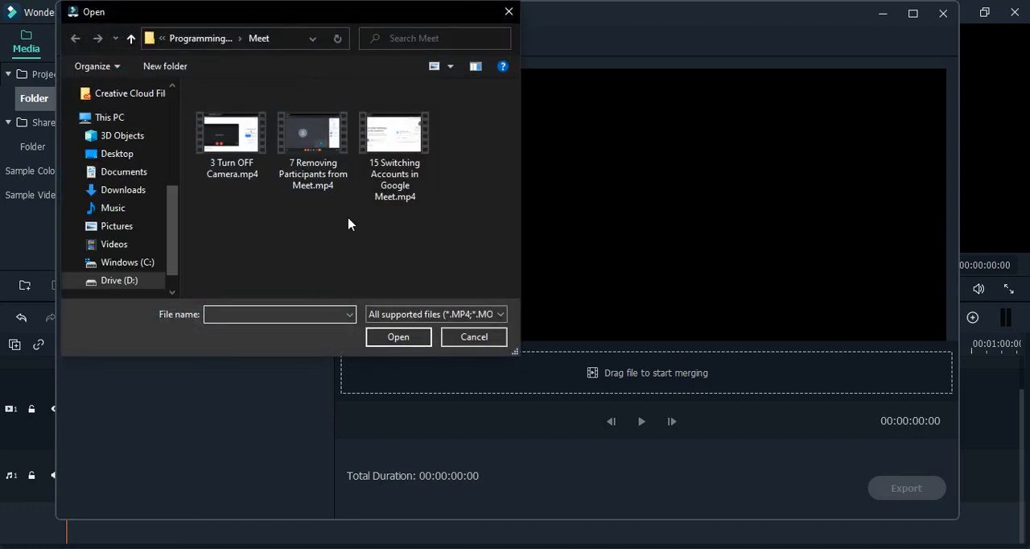
left_click(312, 145)
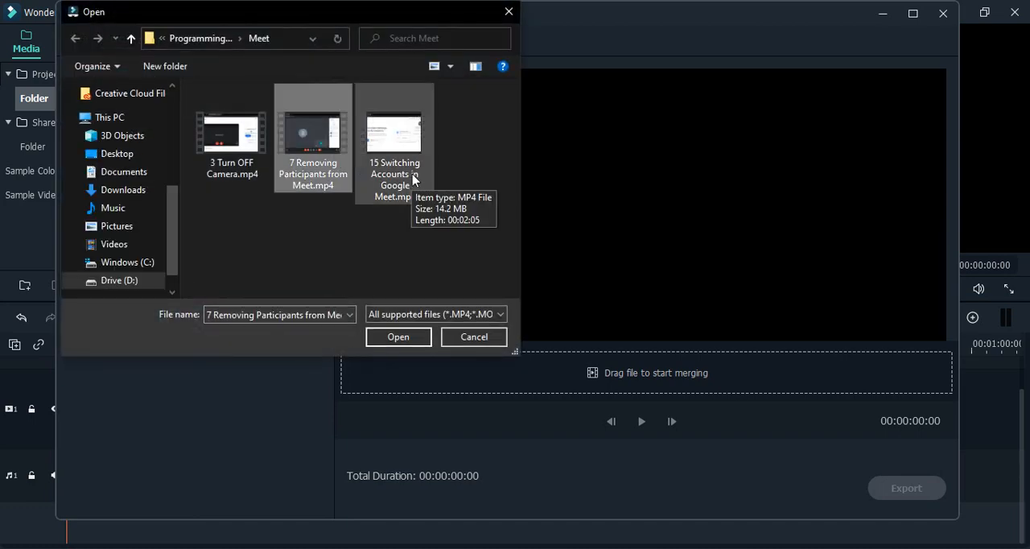
left_click(397, 336)
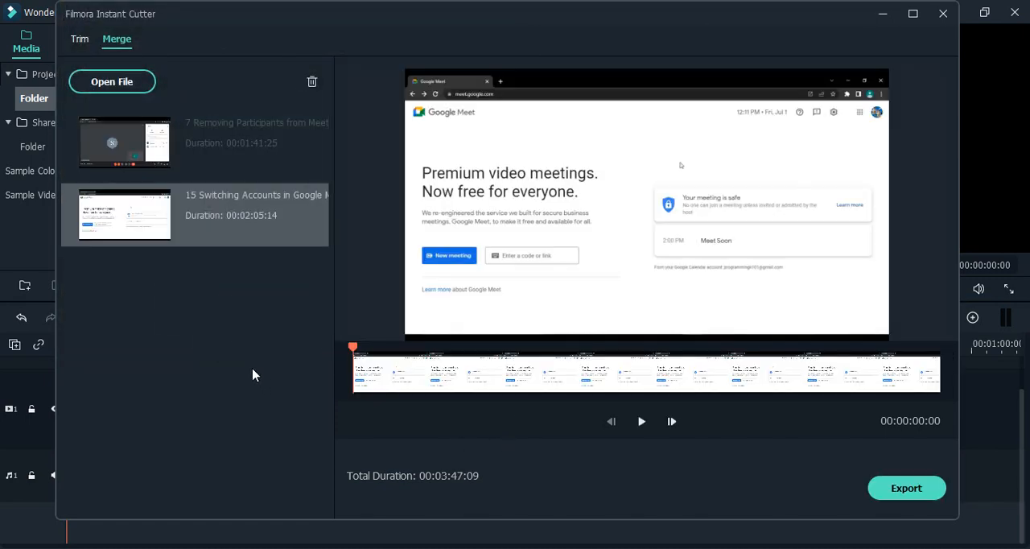
left_click(125, 142)
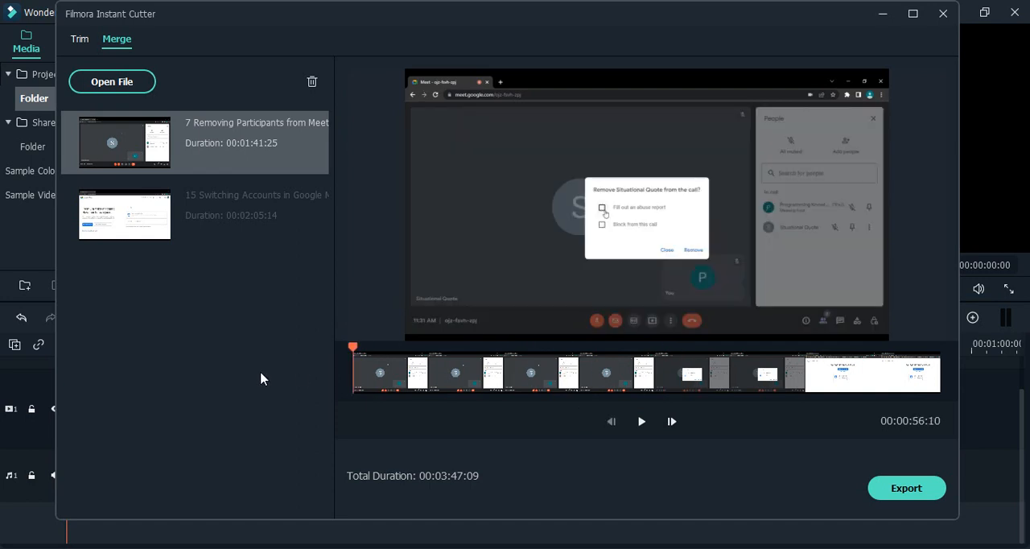
left_click(640, 422)
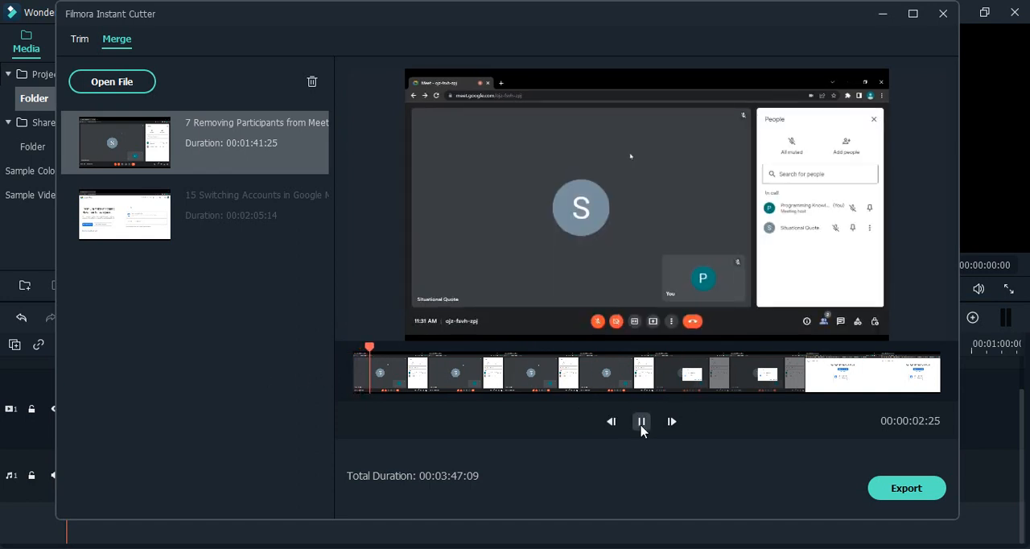
left_click(640, 421)
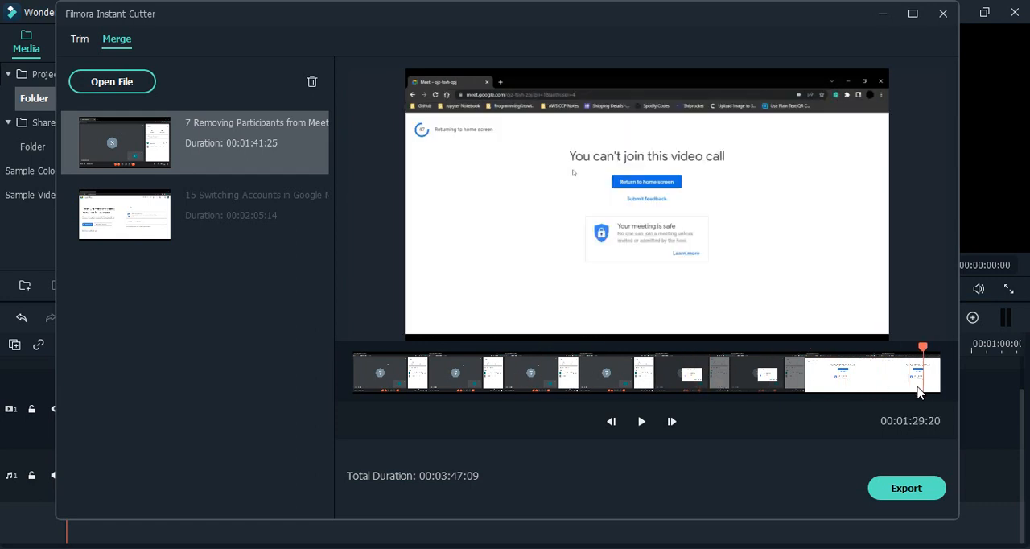
left_click_drag(924, 348, 939, 348)
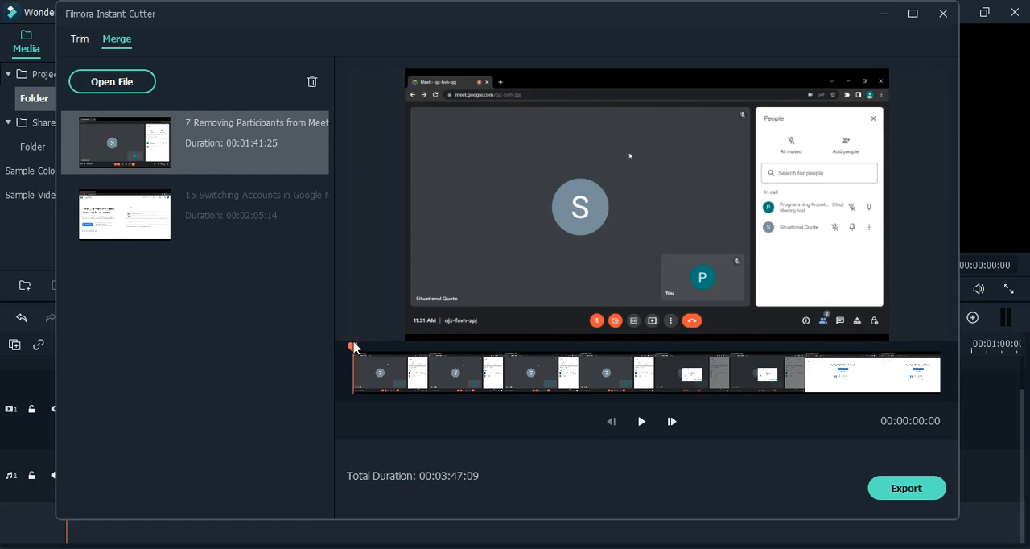
left_click_drag(354, 348, 936, 347)
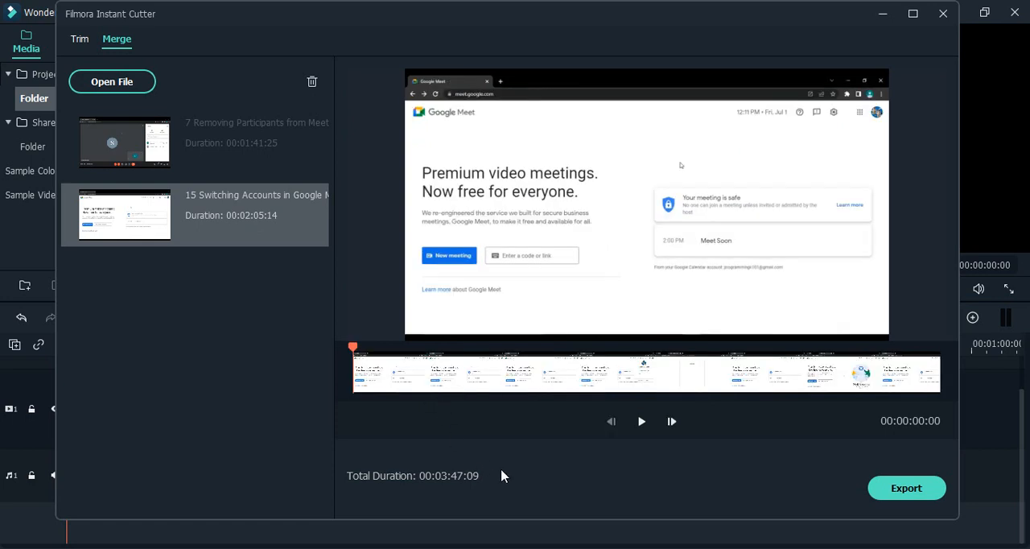
mouse_move(479, 486)
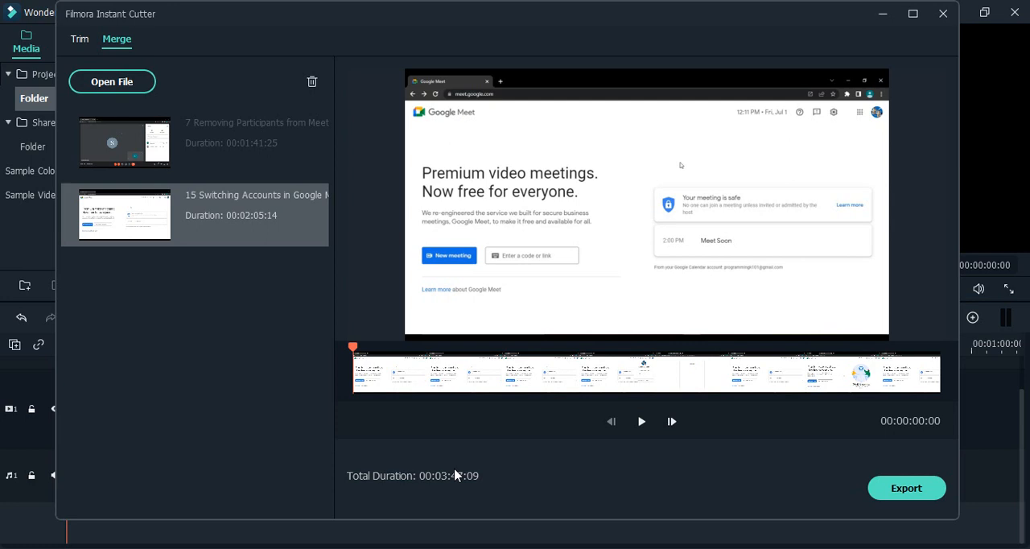
mouse_move(444, 485)
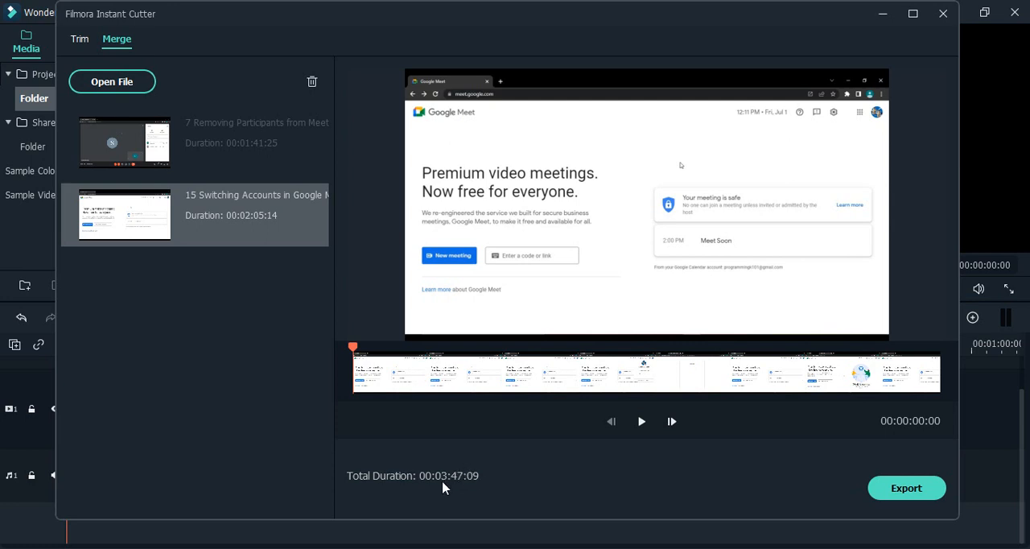
mouse_move(473, 484)
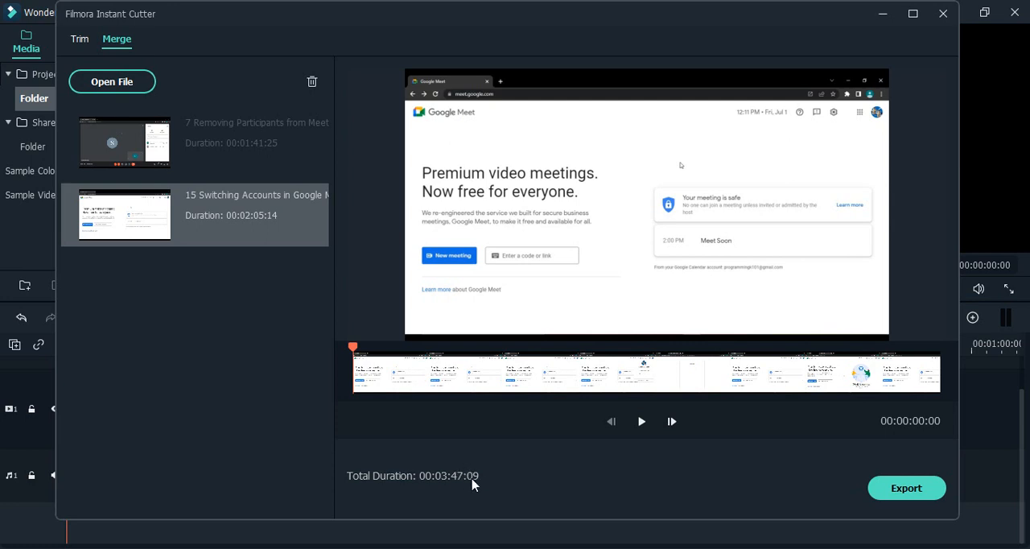
left_click(126, 141)
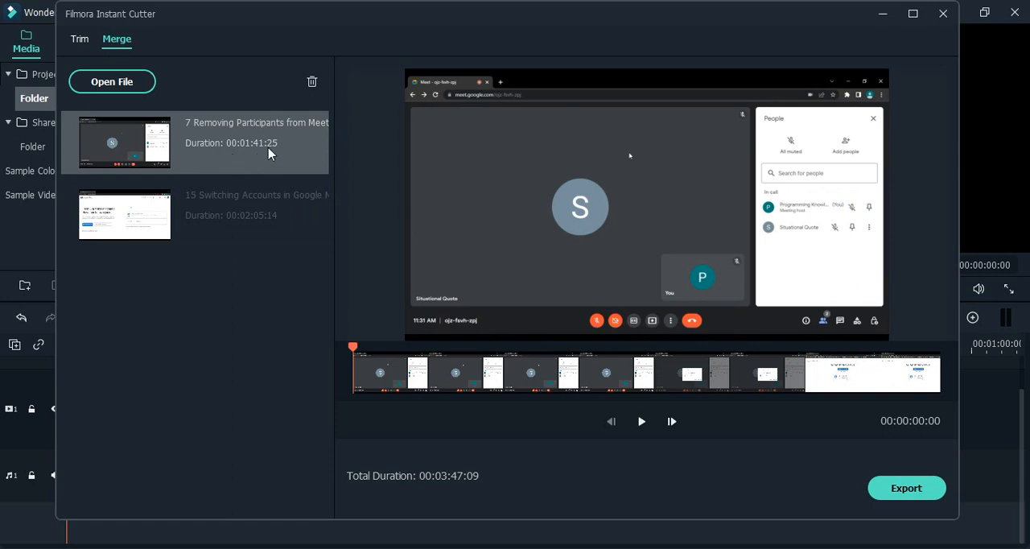
left_click(126, 213)
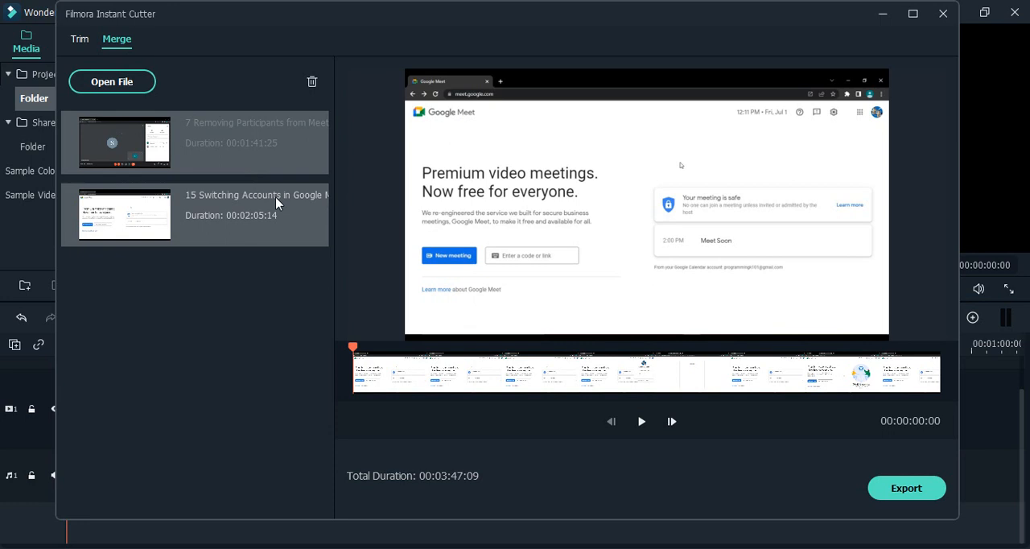
mouse_move(225, 230)
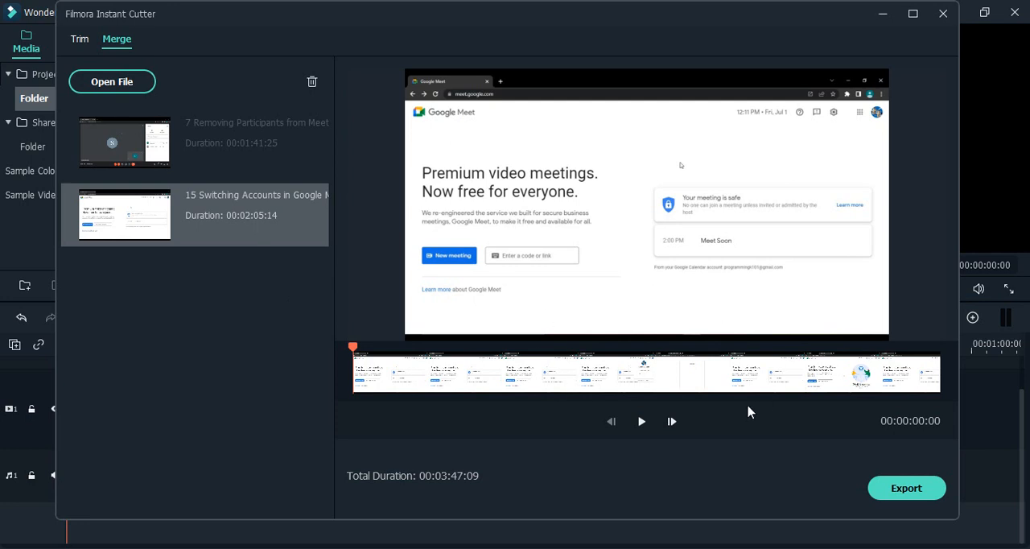
mouse_move(338, 261)
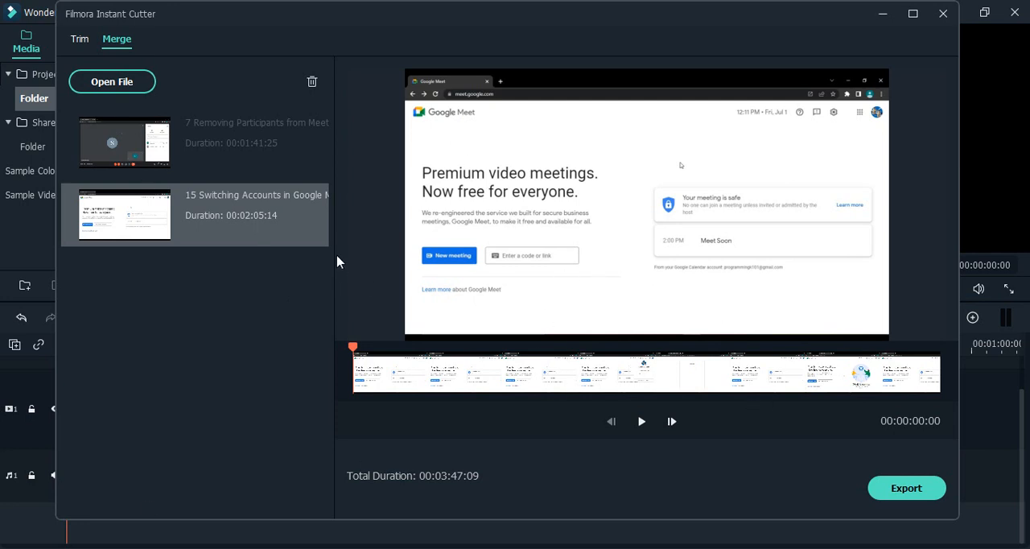
mouse_move(270, 165)
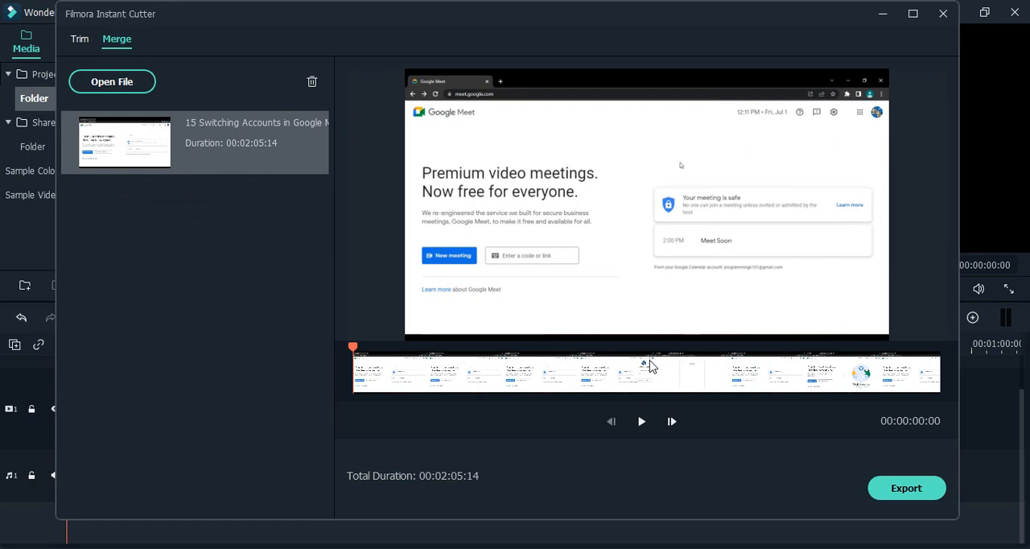
mouse_move(211, 188)
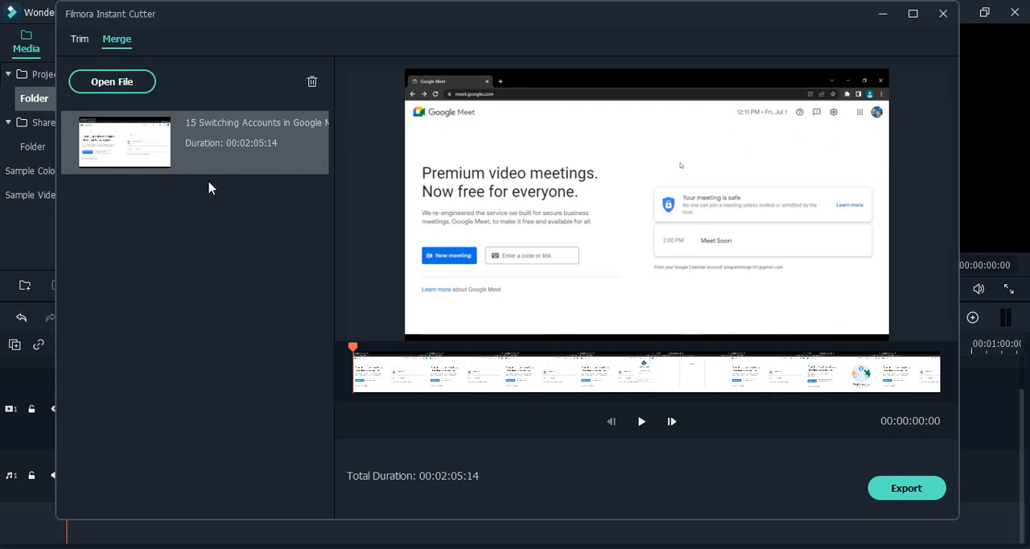
mouse_move(225, 239)
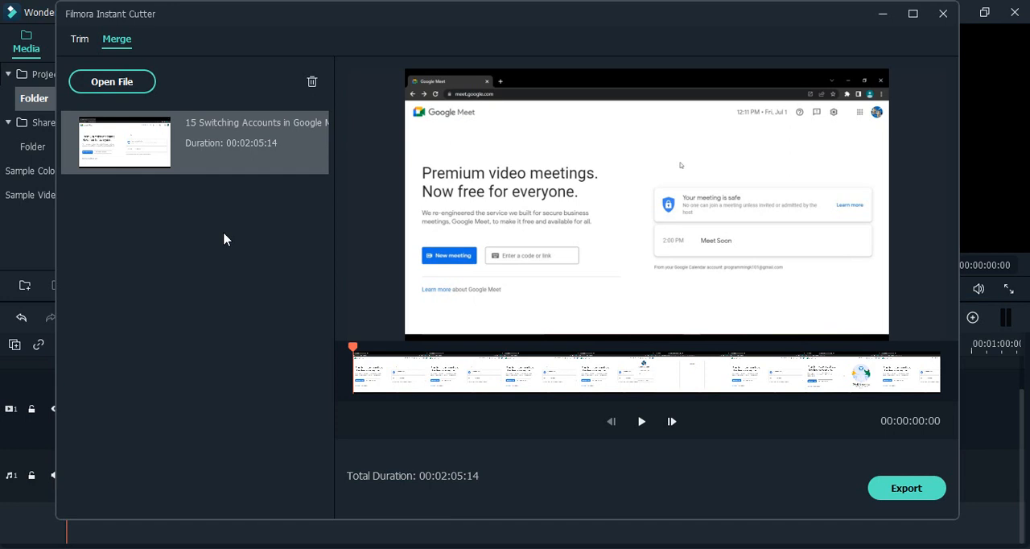
mouse_move(274, 155)
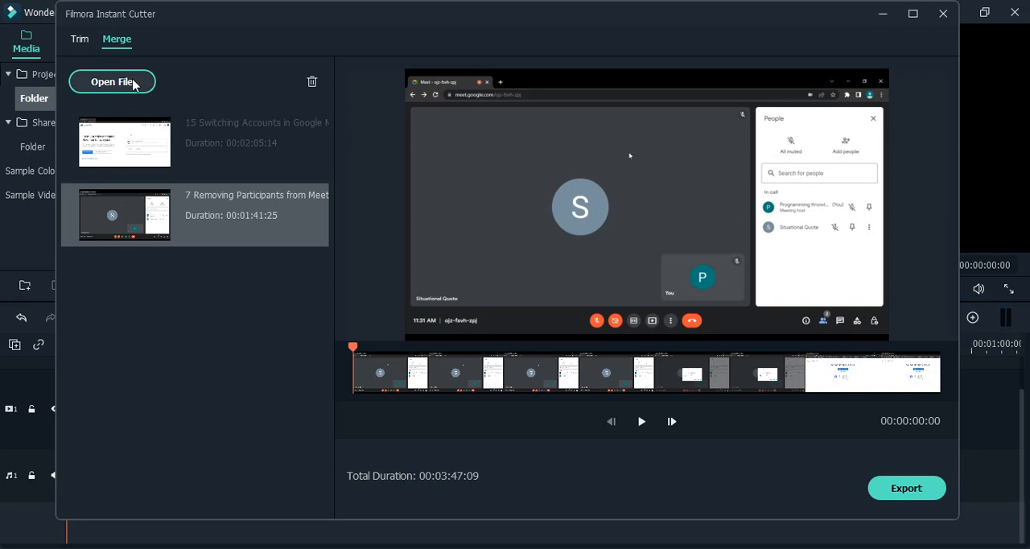
left_click(113, 81)
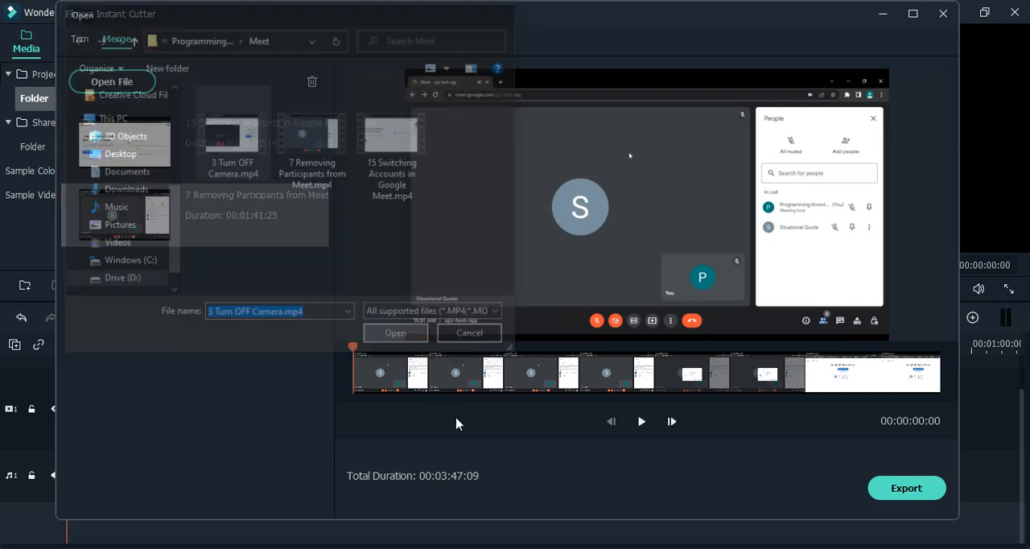
left_click(396, 331)
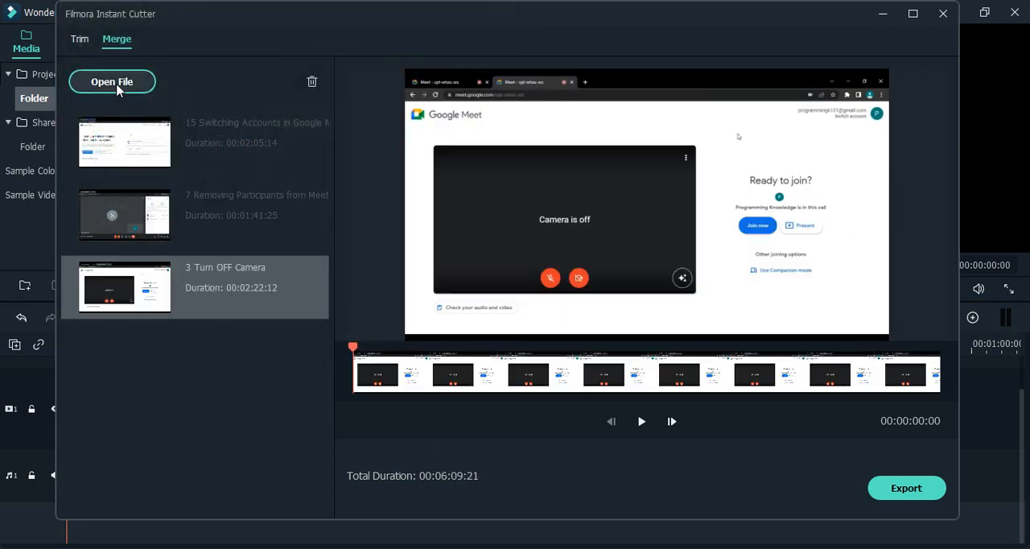
left_click(112, 81)
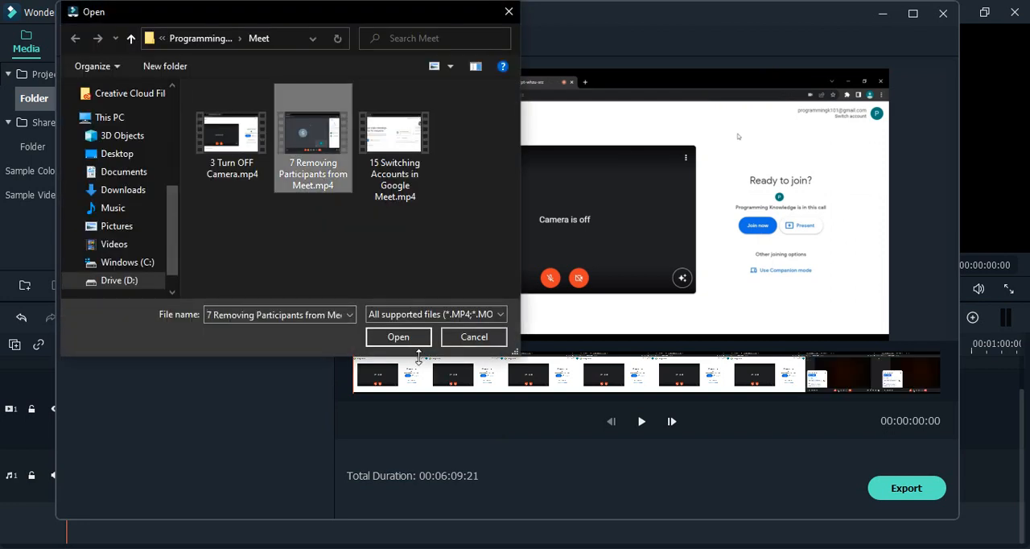
left_click(397, 337)
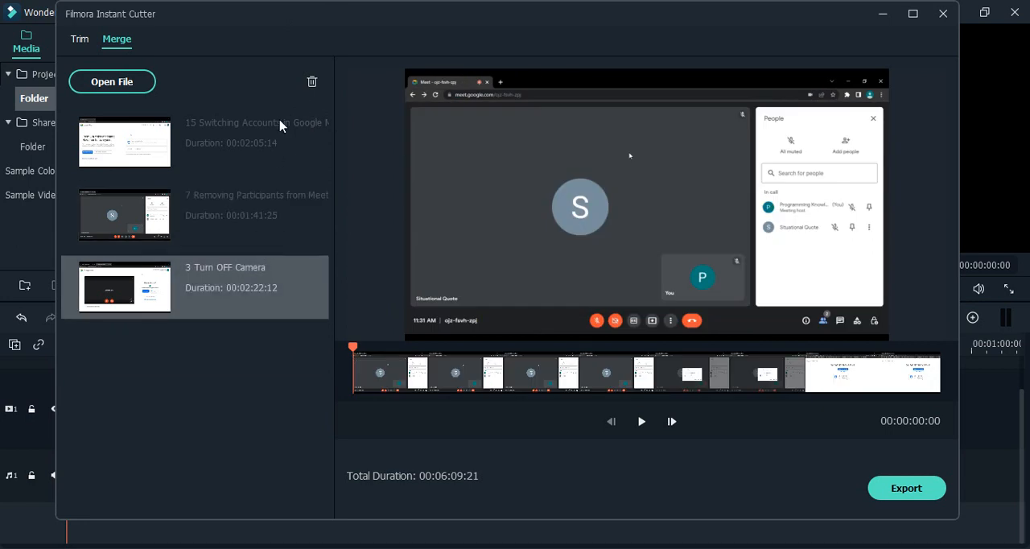
left_click(312, 81)
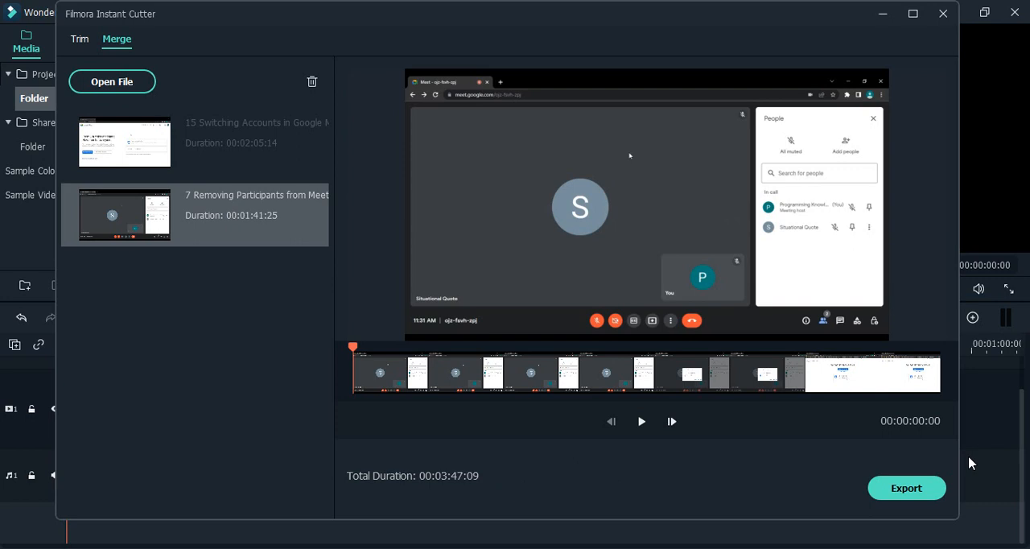
left_click(906, 487)
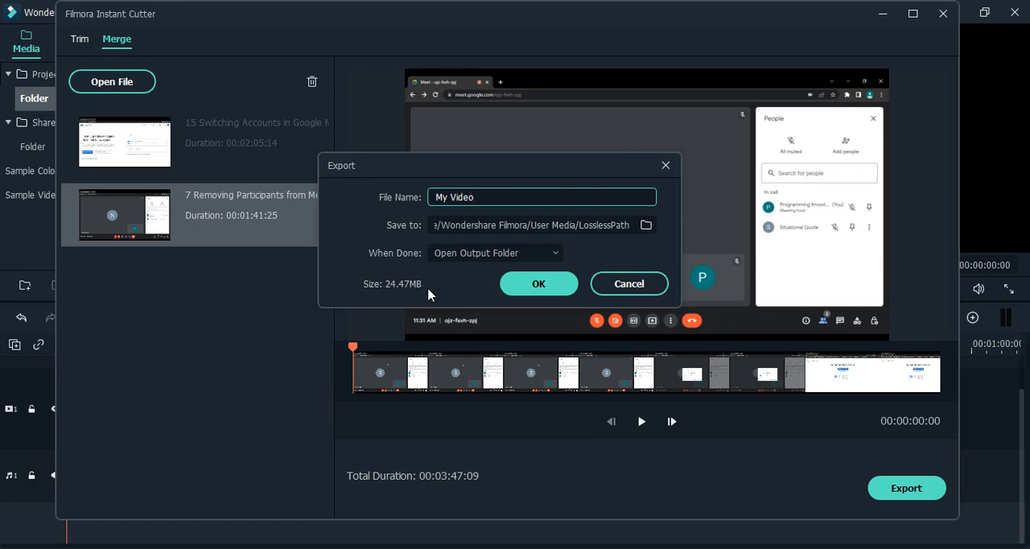
mouse_move(426, 418)
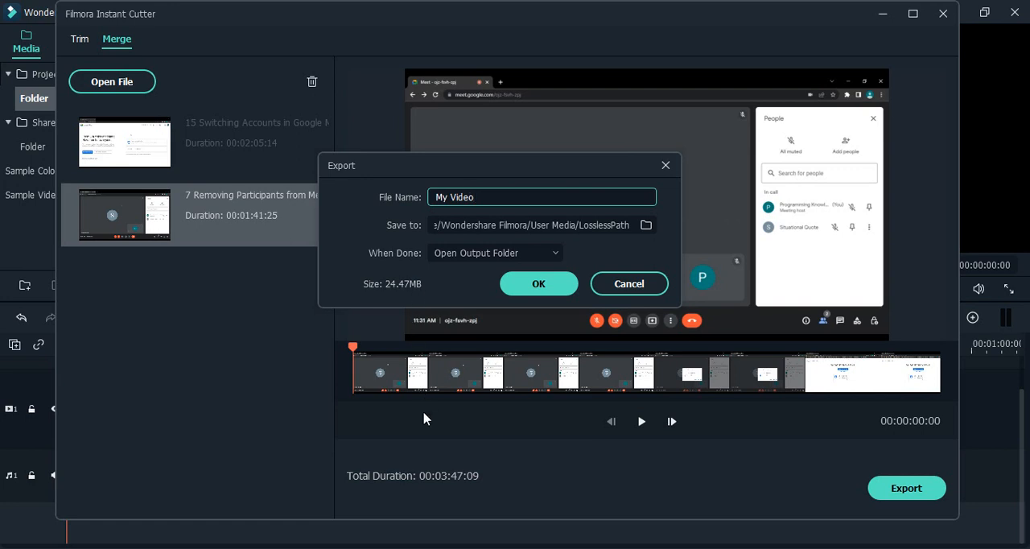